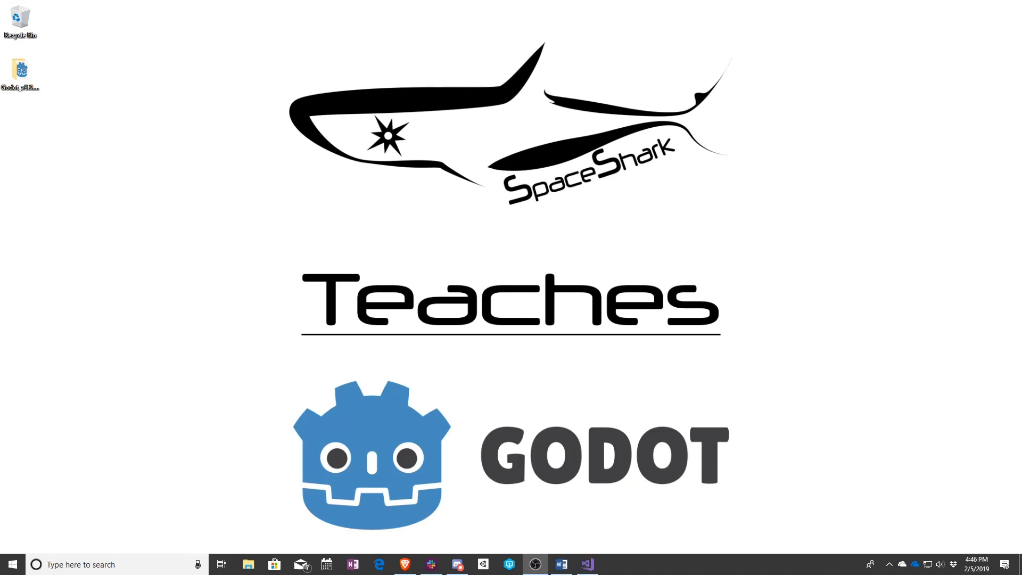
mouse_move(536, 313)
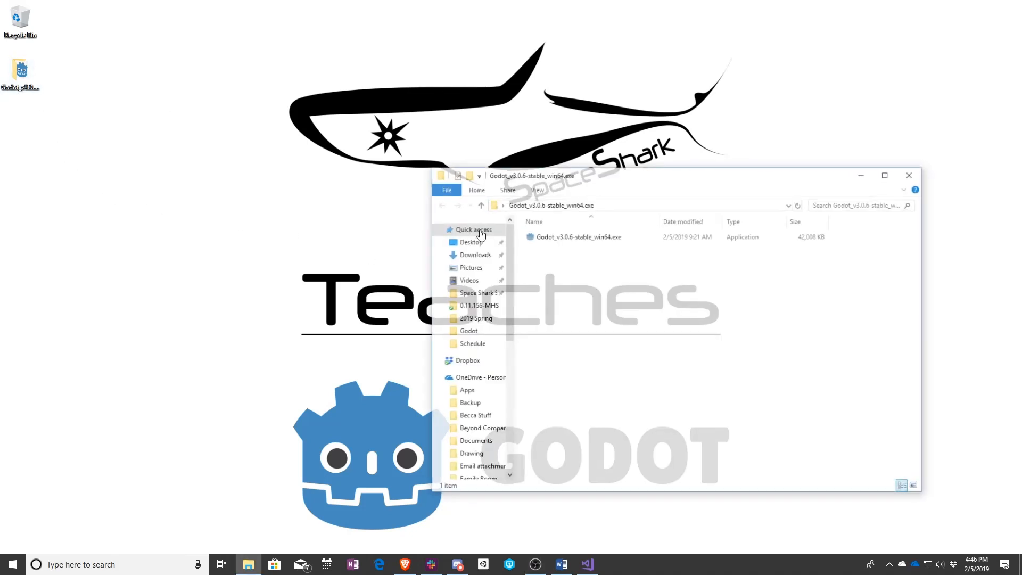
- Launch Godot_v3.0.6-stable_win64.exe so the Project Manager offers the official example projects
double_click(577, 237)
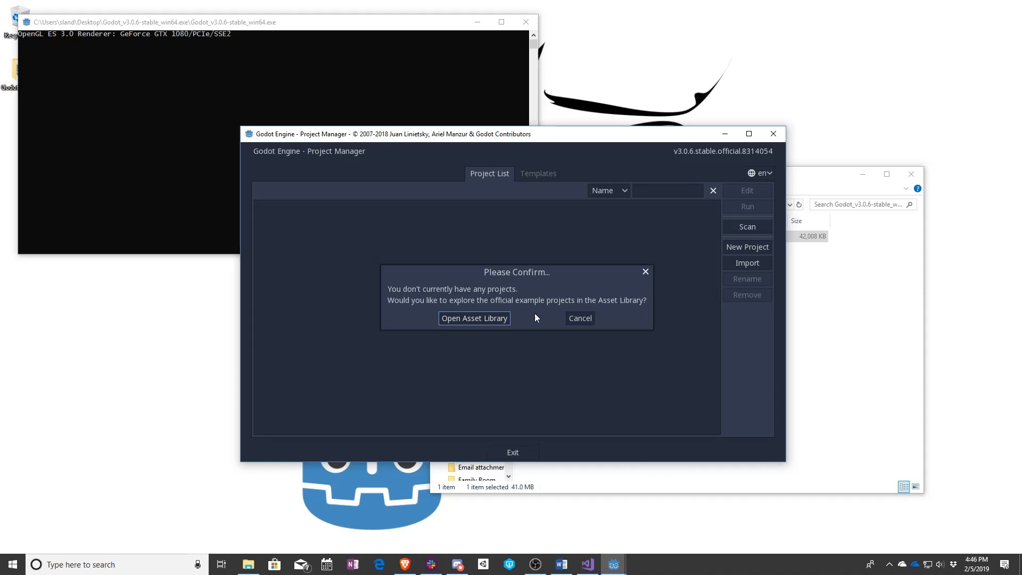
mouse_move(581, 262)
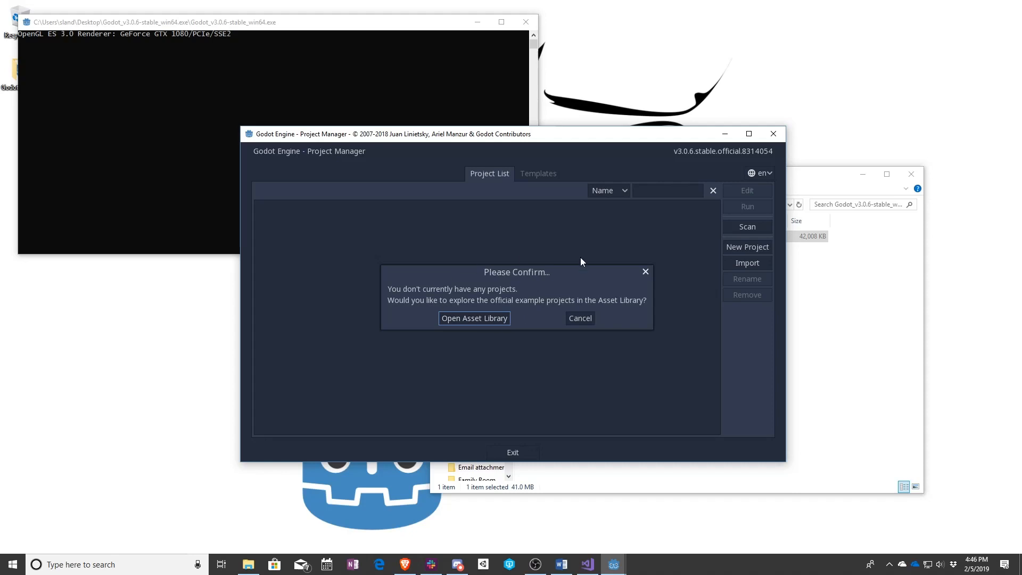
mouse_move(529, 323)
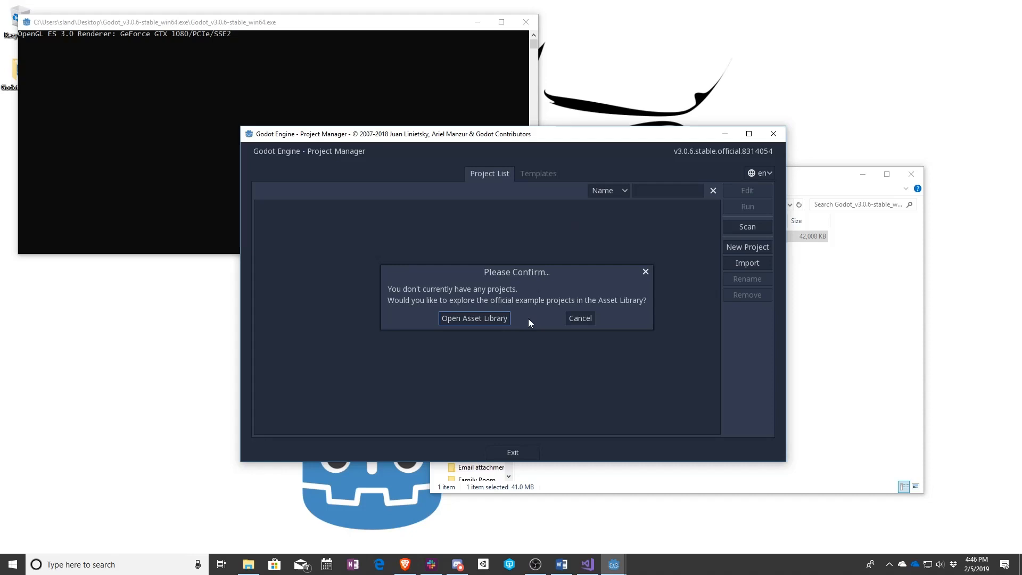
mouse_move(309, 202)
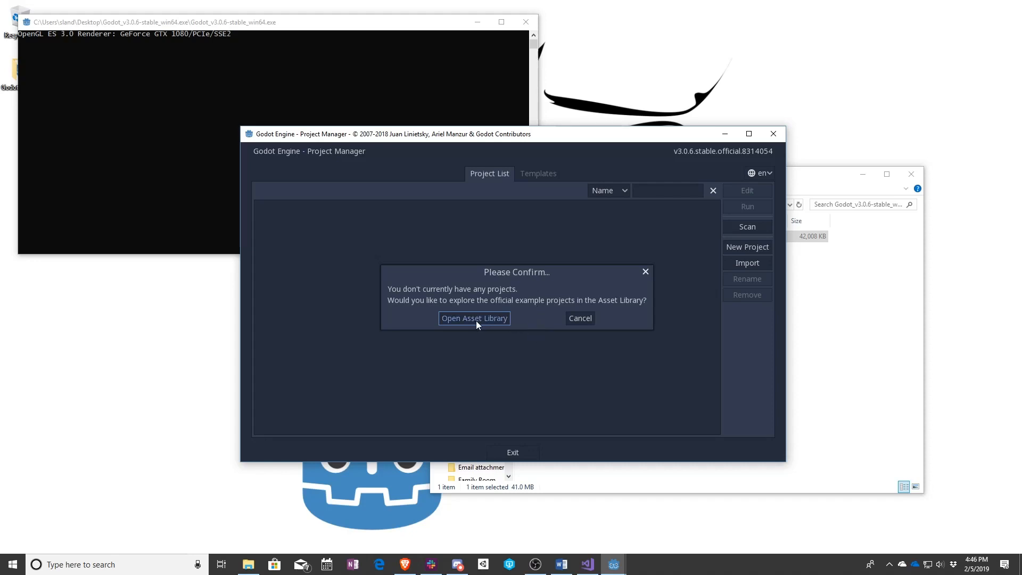
- Accept the offer and show the Asset Library's Templates list of official demo projects
click(474, 319)
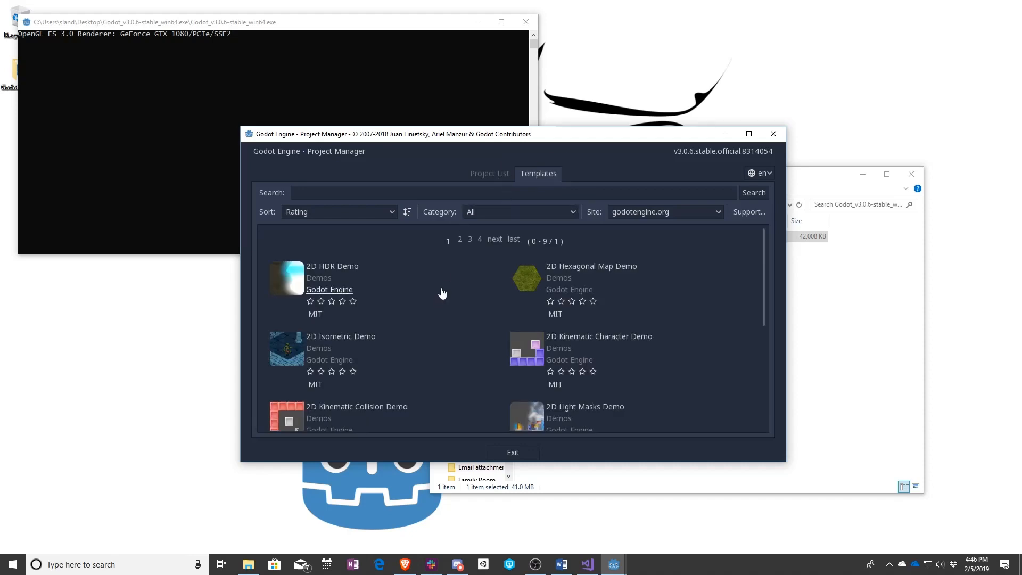
mouse_move(599, 336)
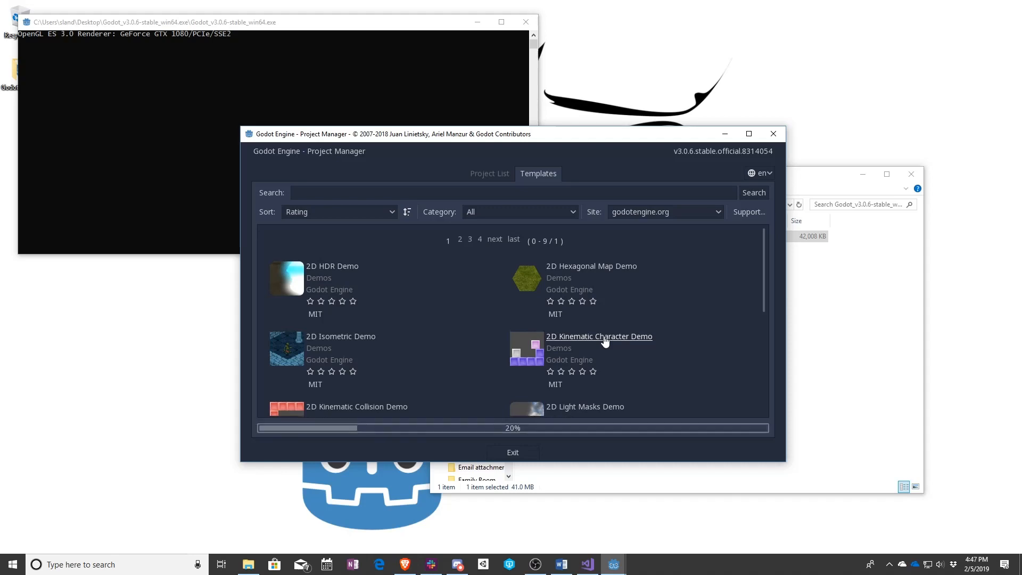
- View the 2D Kinematic Character Demo's details and download it (19.39 KB)
click(598, 336)
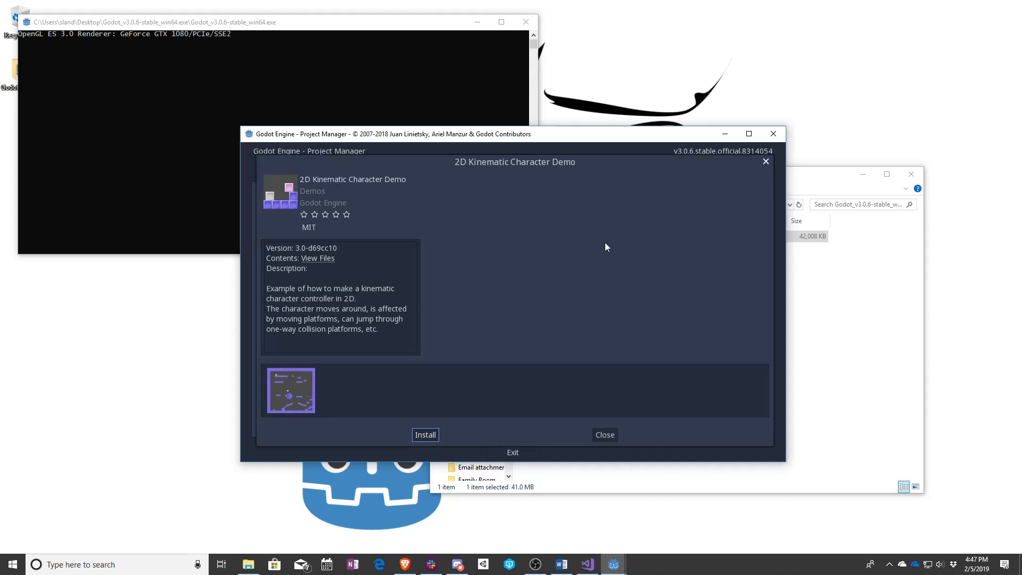
click(603, 434)
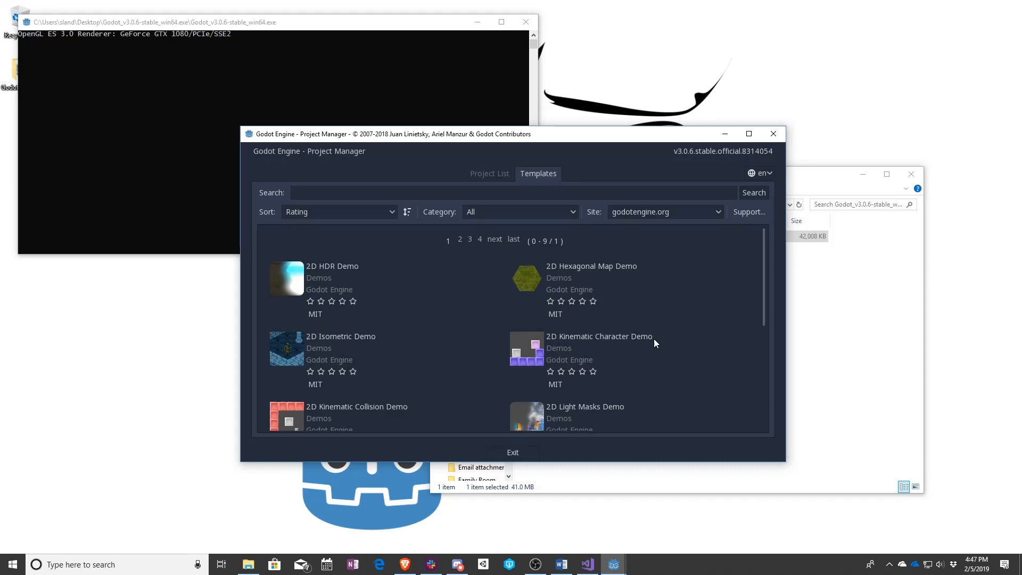
mouse_move(527, 349)
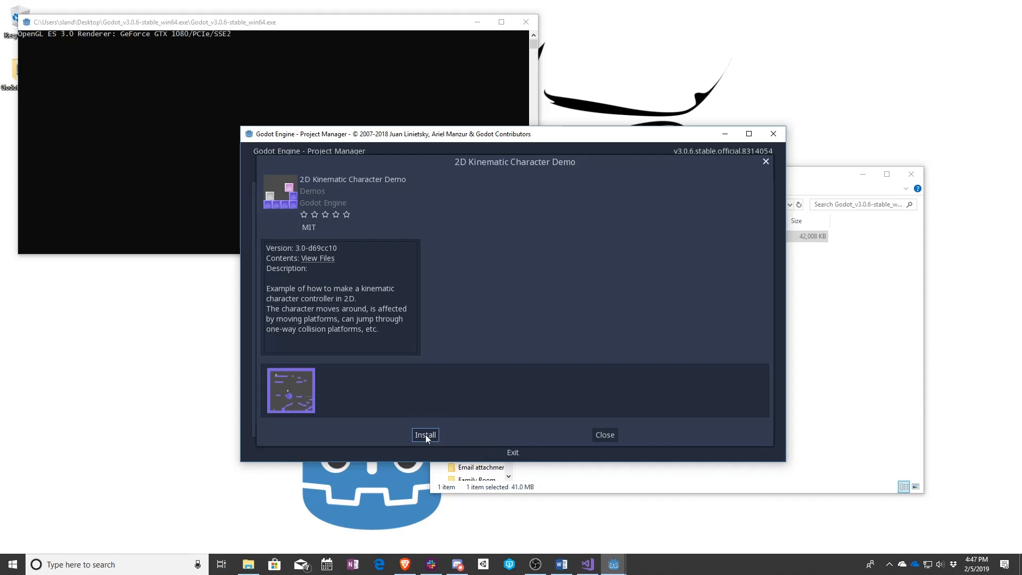
click(425, 434)
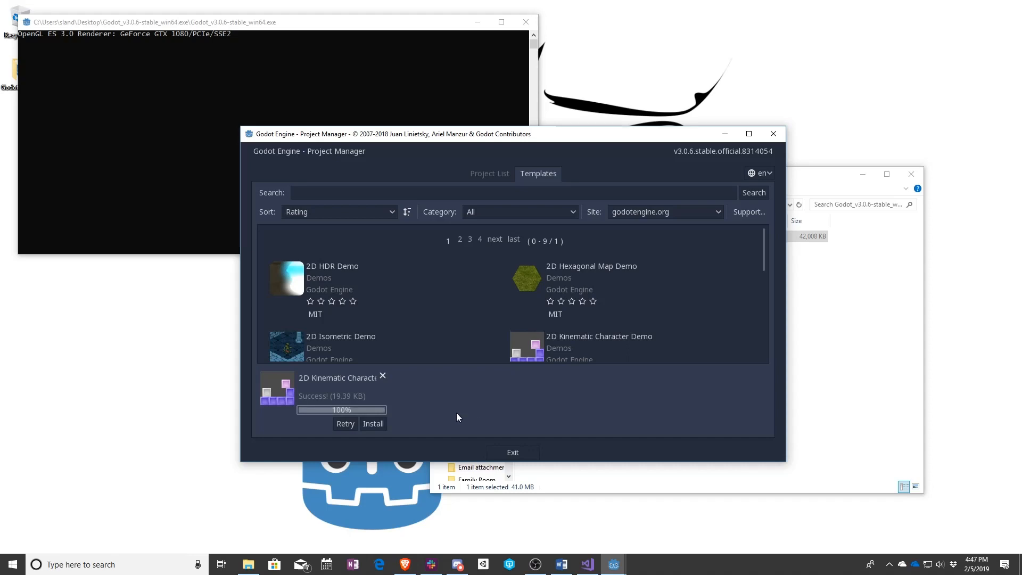
- Start installing the downloaded demo as a project and browse for a folder from D:/Documents
click(372, 423)
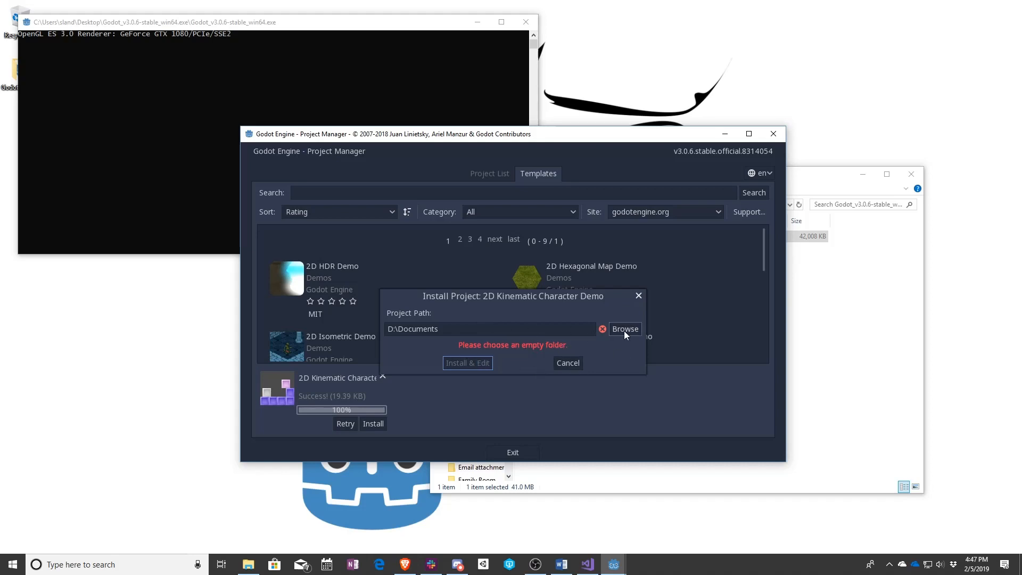
click(624, 329)
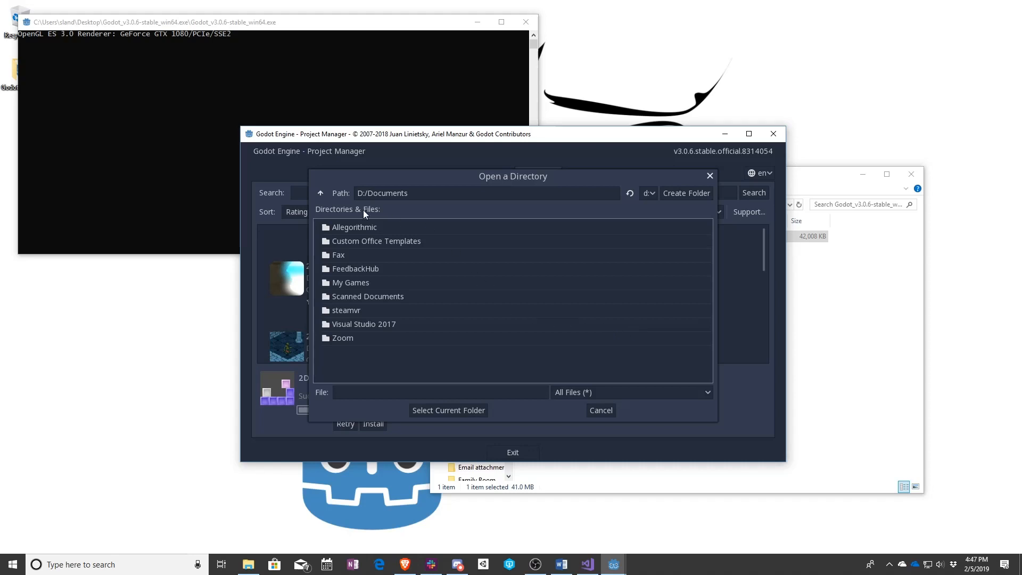
- Navigate to D:/Space Shark Studios/Godot Projects and begin creating a new folder there
click(320, 193)
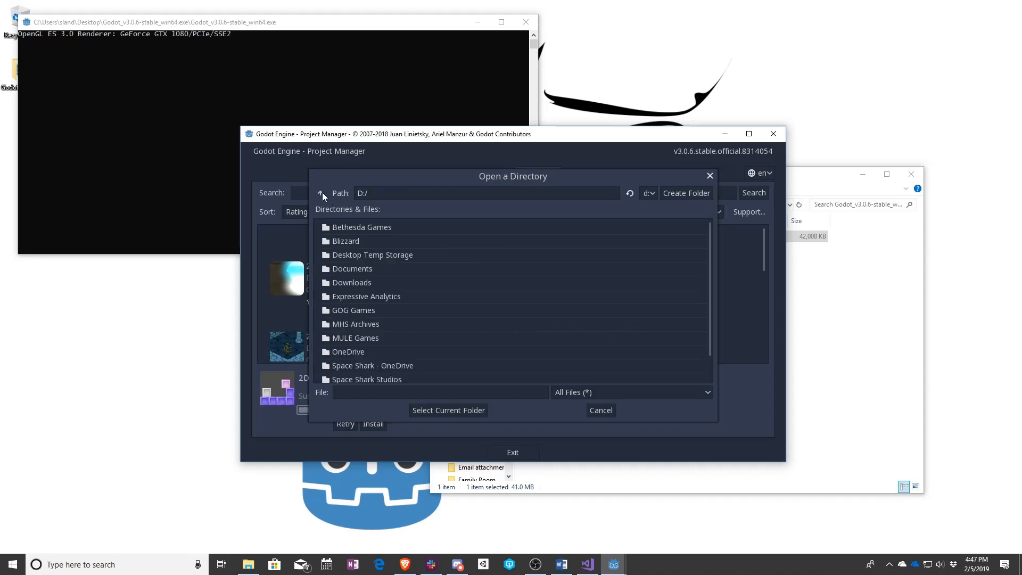
mouse_move(394, 329)
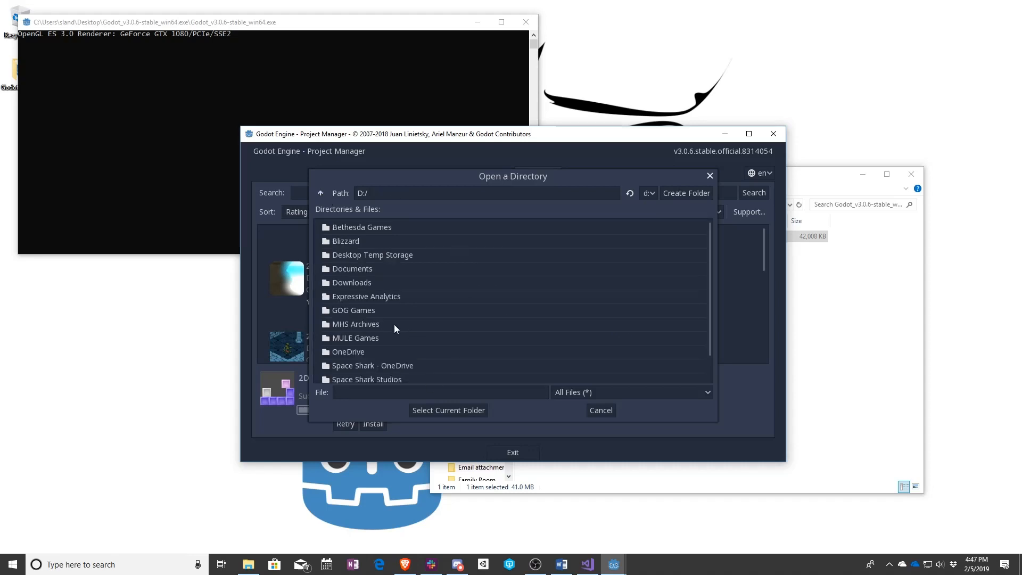
click(366, 354)
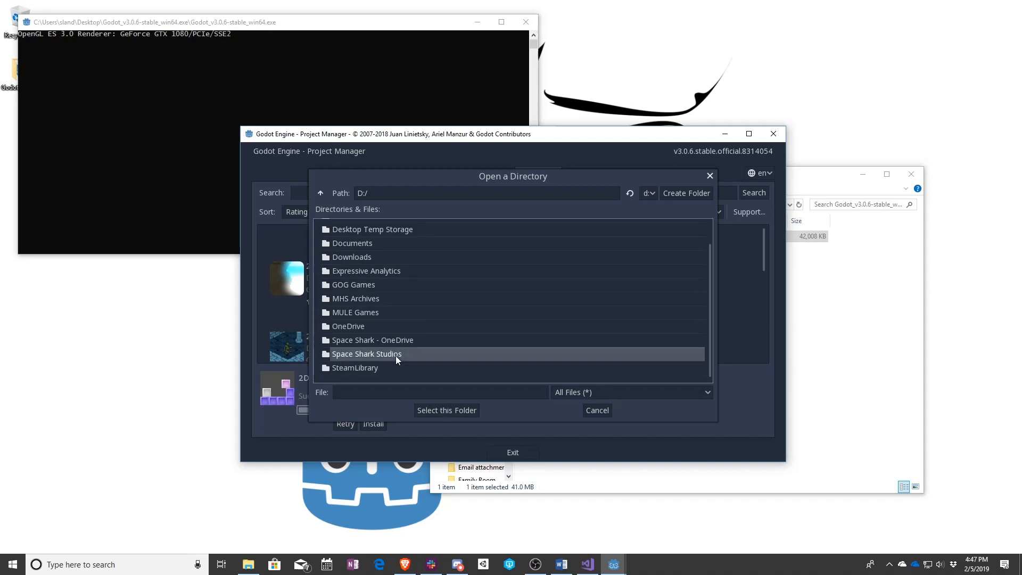
double_click(366, 353)
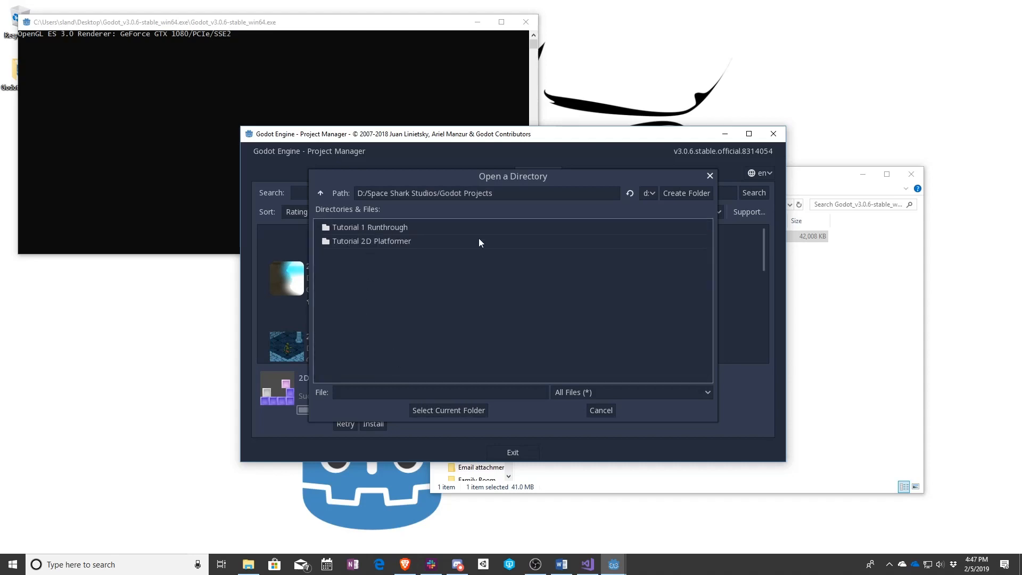
mouse_move(541, 312)
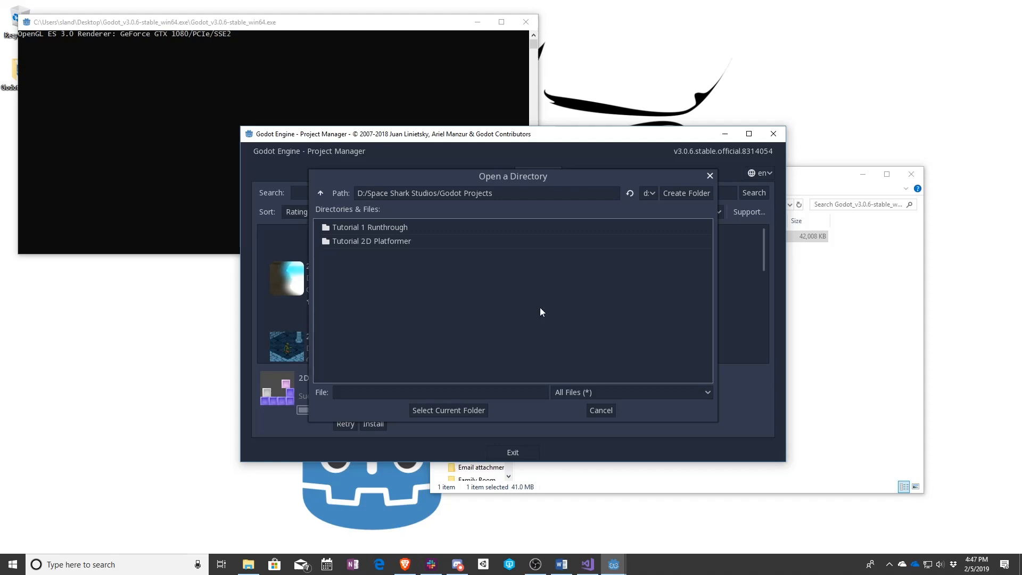
click(685, 193)
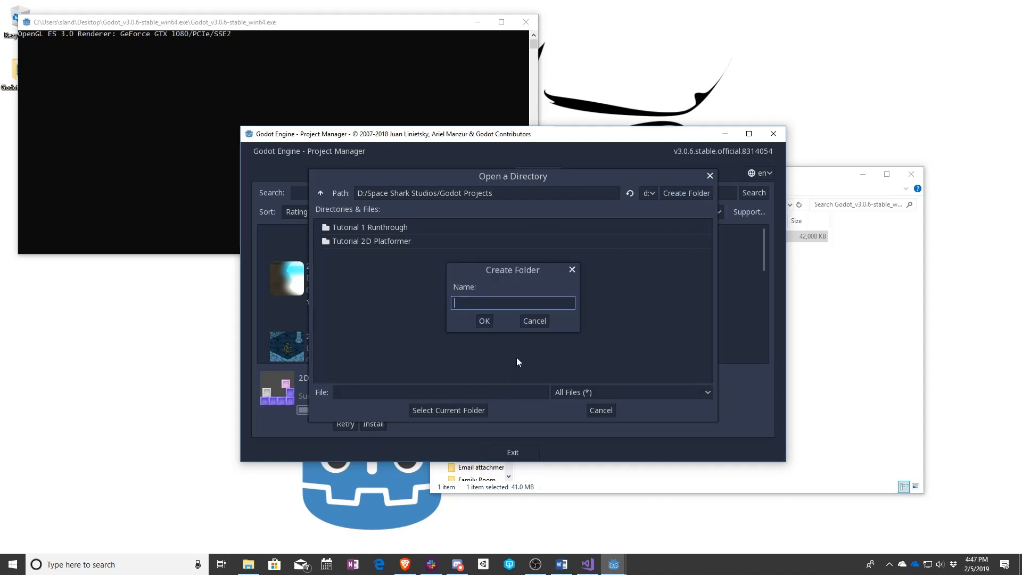
- Name the new folder '2D Kinematic Demo', create it and select it as the install path
text(2D)
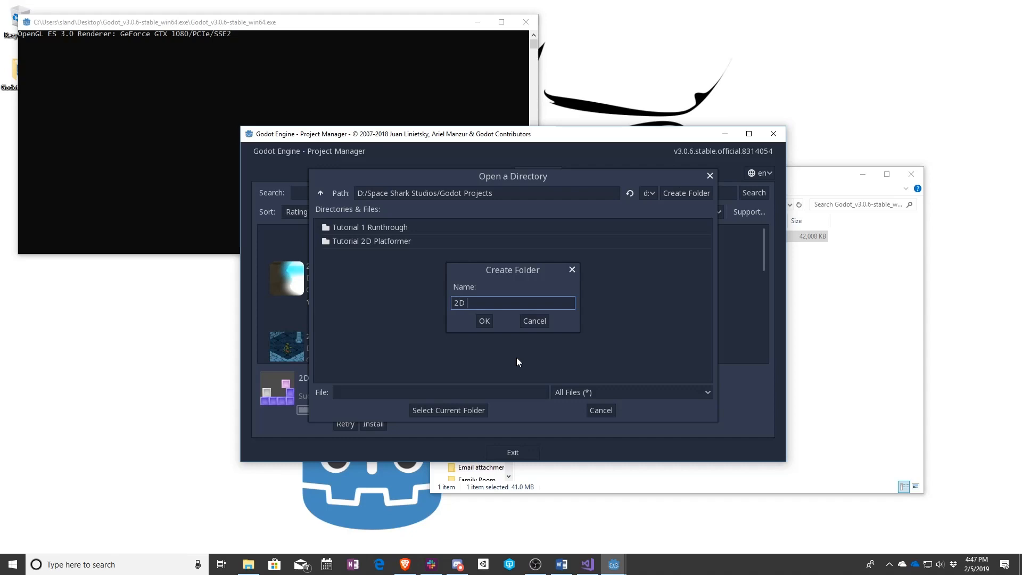
text(Kinemetic D)
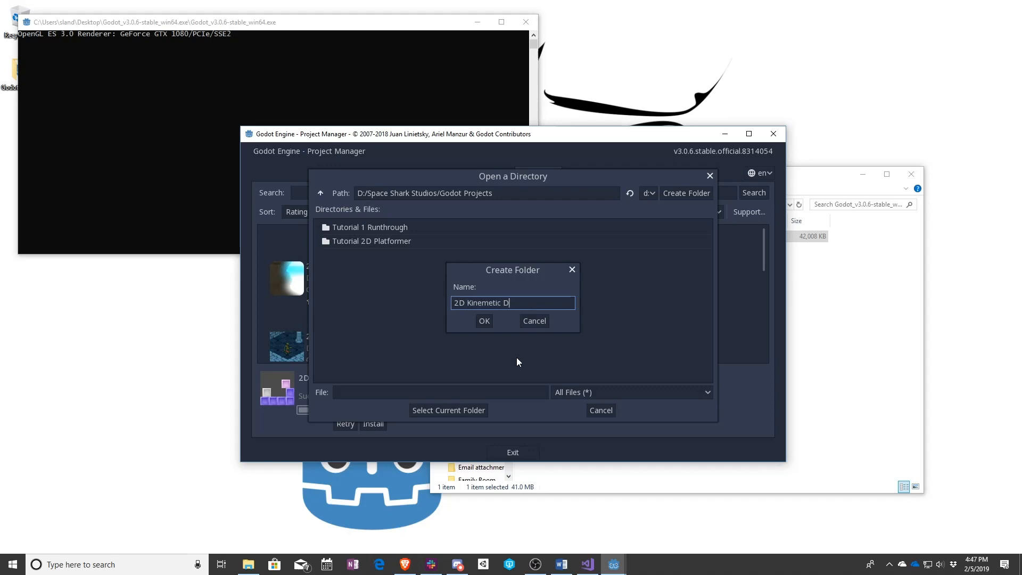
click(484, 321)
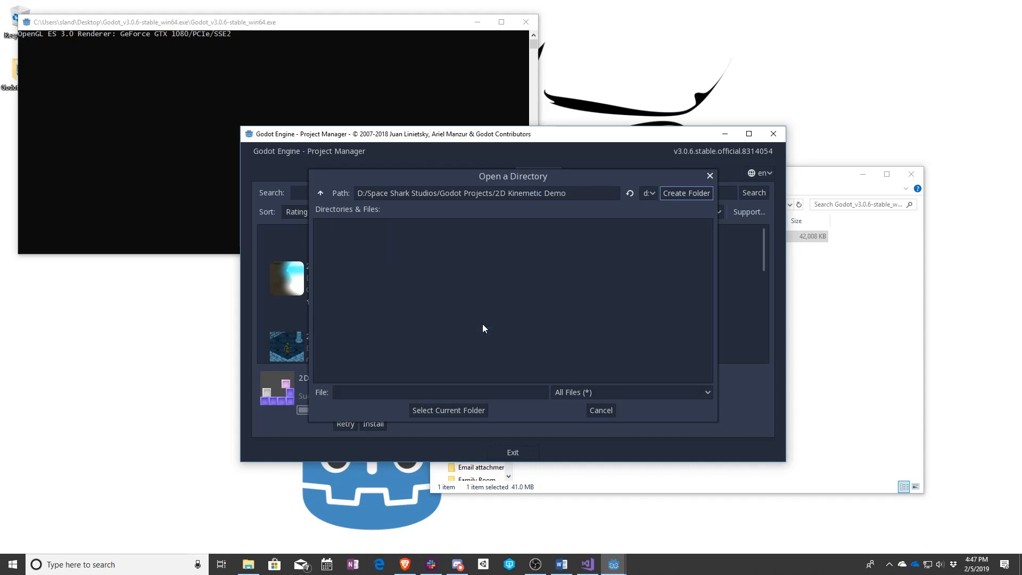
mouse_move(472, 424)
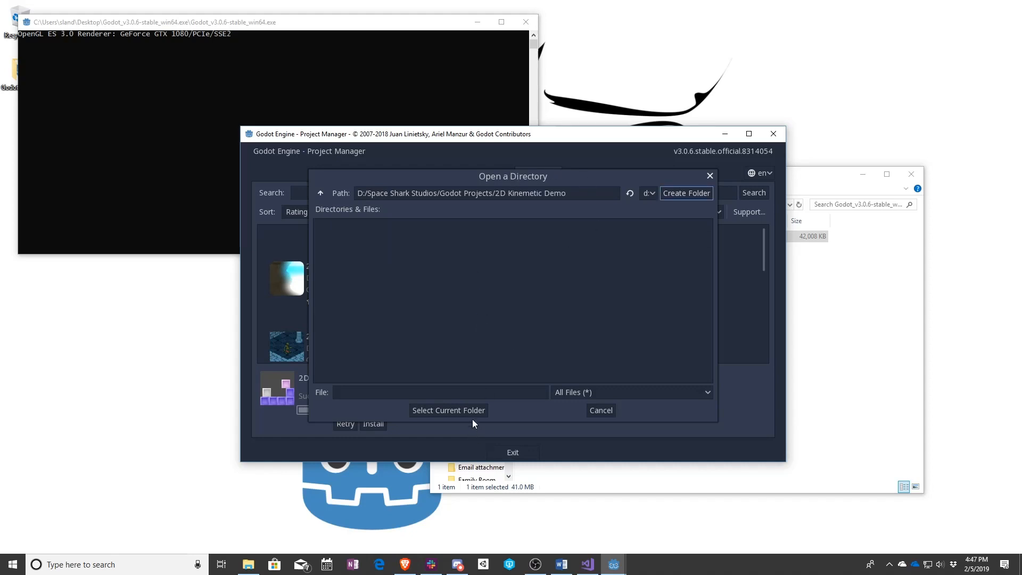
mouse_move(448, 410)
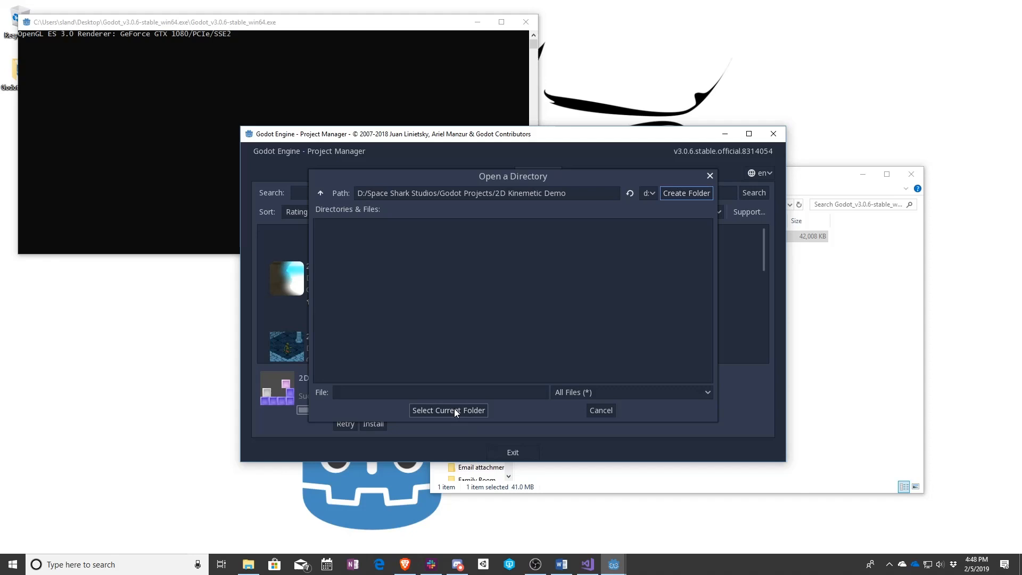
click(448, 410)
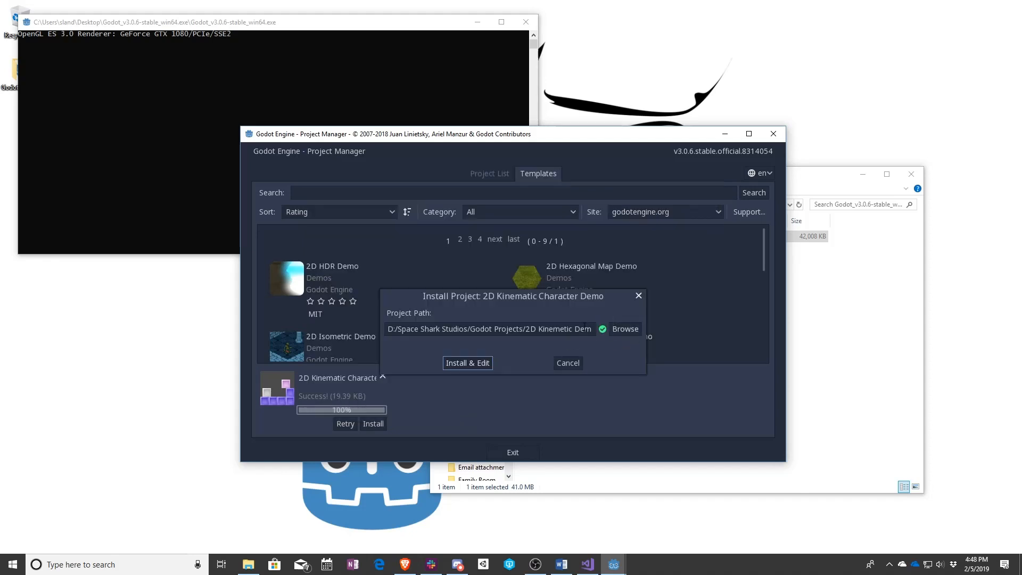
mouse_move(522, 346)
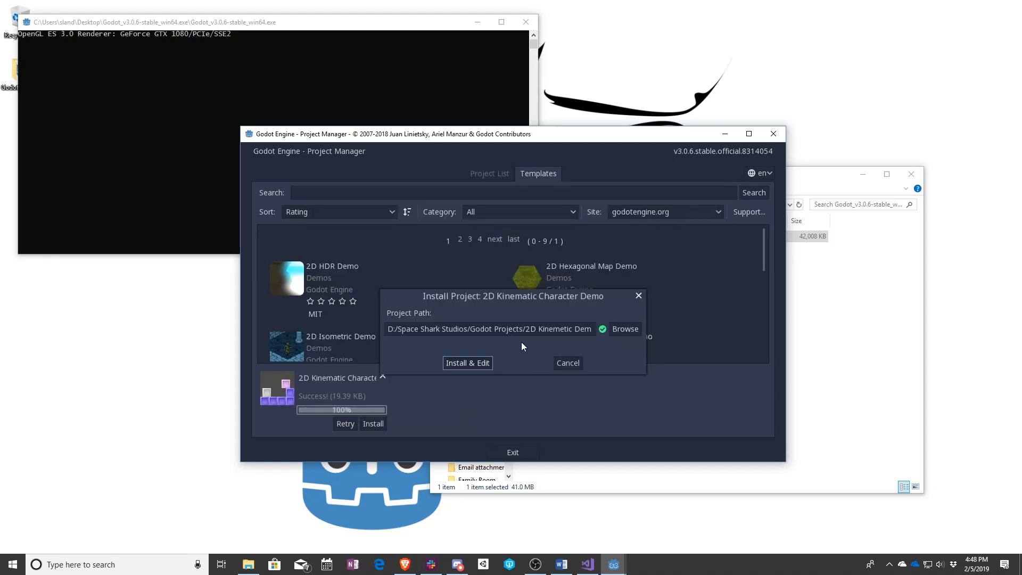
- Install the demo into D:/Space Shark Studios/Godot Projects/2D Kinematic Demo and edit it, showing the colworld scene
click(522, 329)
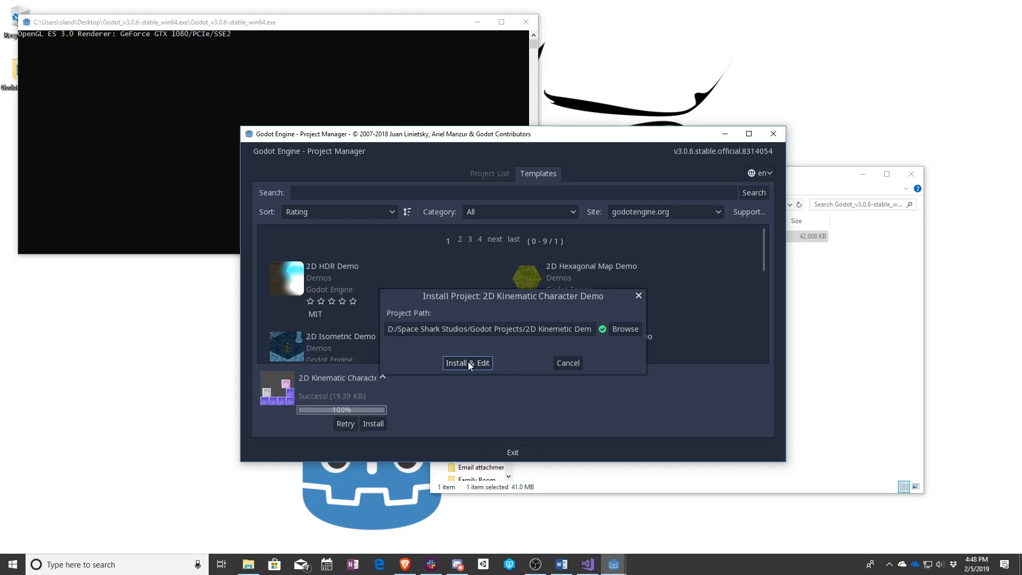
click(466, 362)
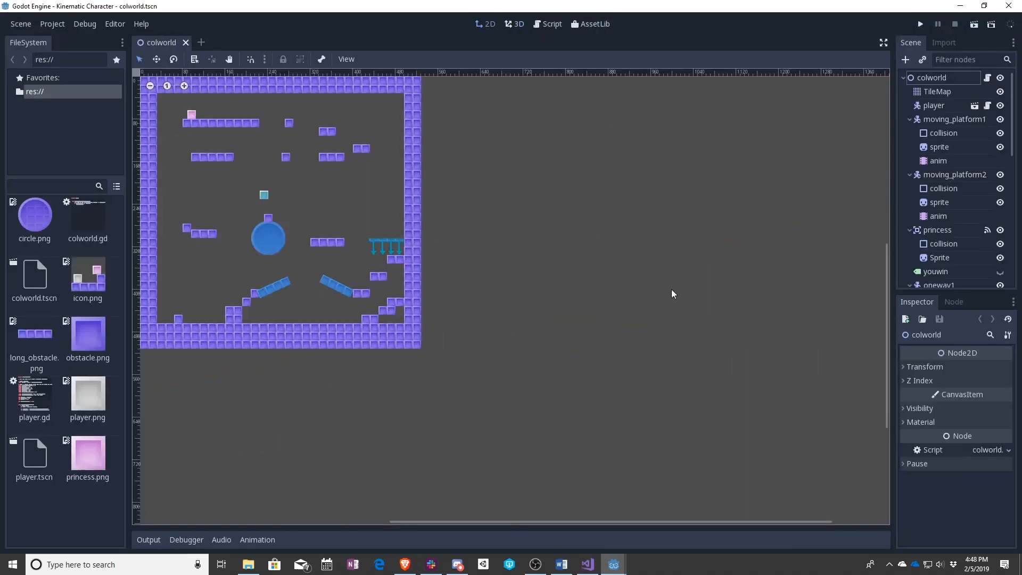
mouse_move(600, 264)
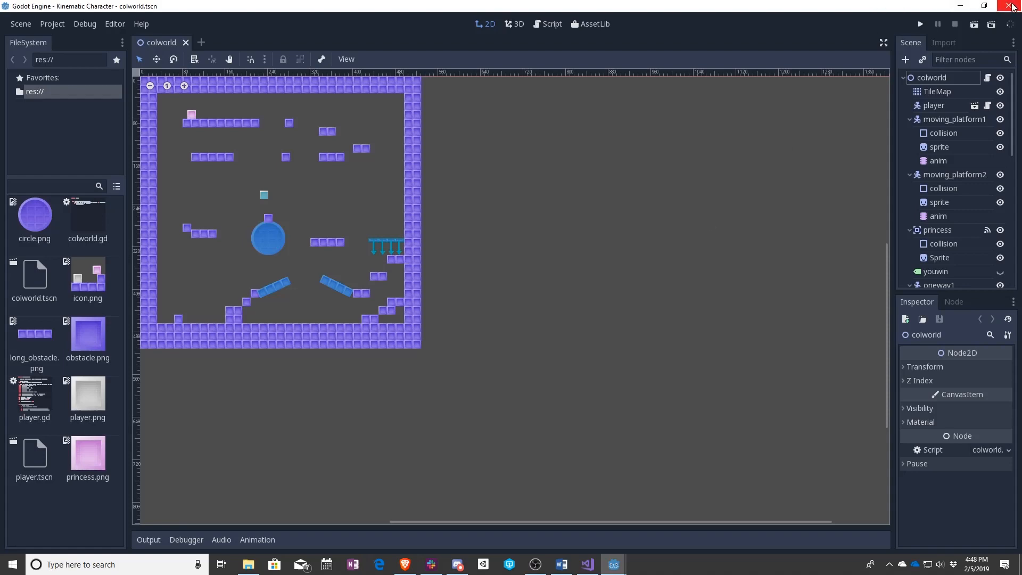
- Quit the demo's editor and relaunch Godot, whose Project Manager now lists Kinematic Character
click(1012, 7)
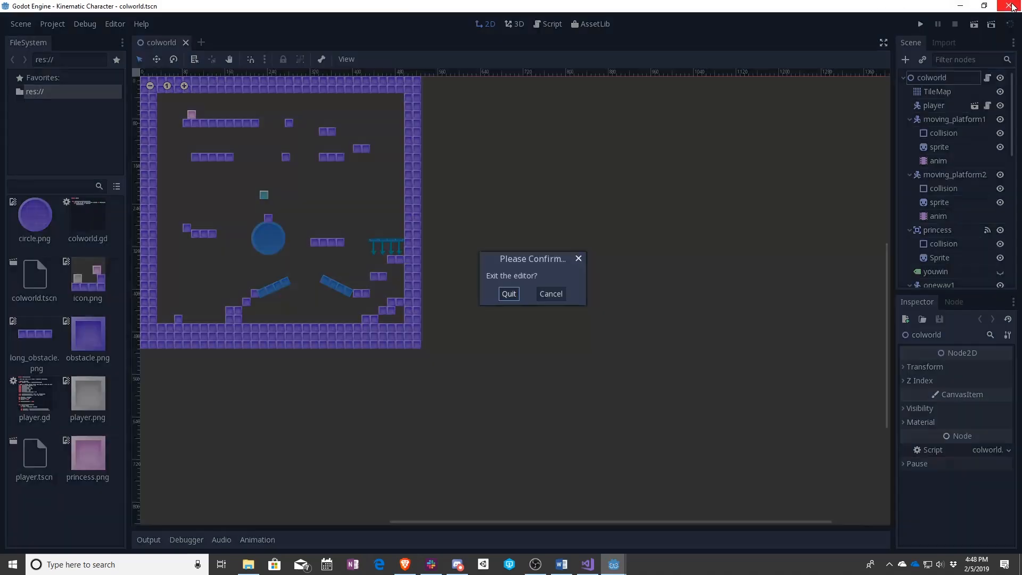
click(550, 294)
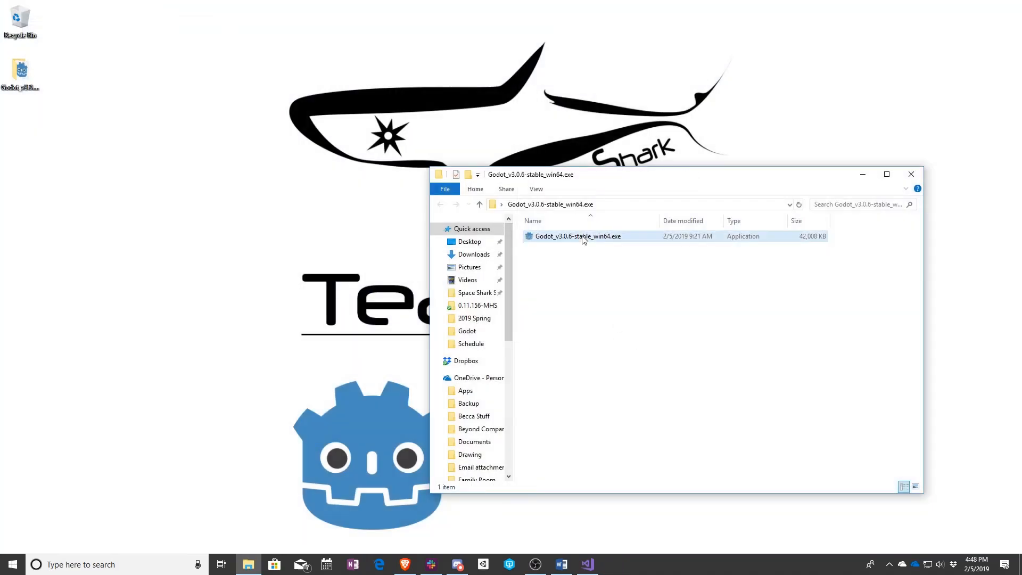
double_click(577, 237)
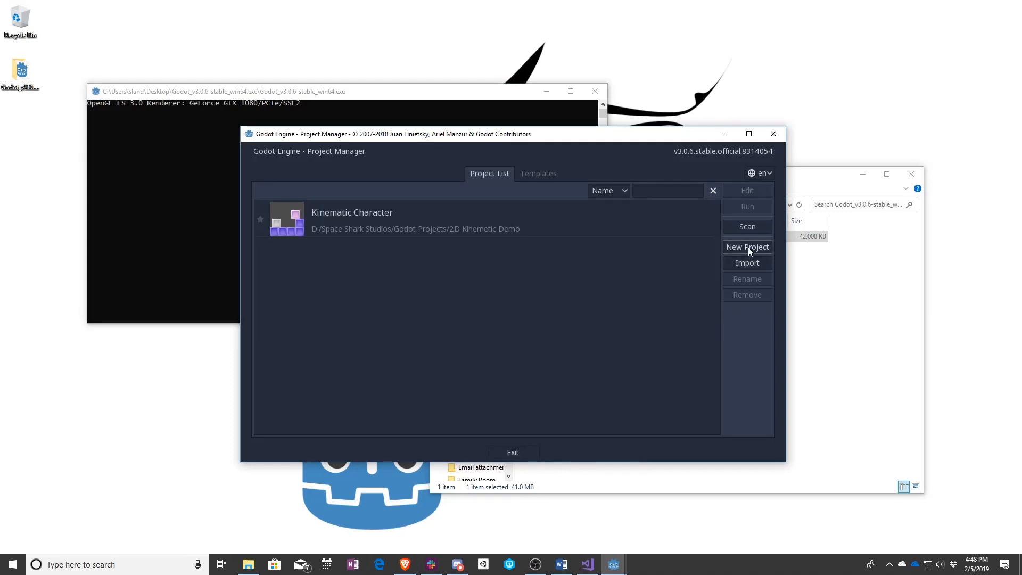
- Begin a new project and set its path to D:/Space Shark Studios/Godot Projects, still flagged non-empty
click(747, 246)
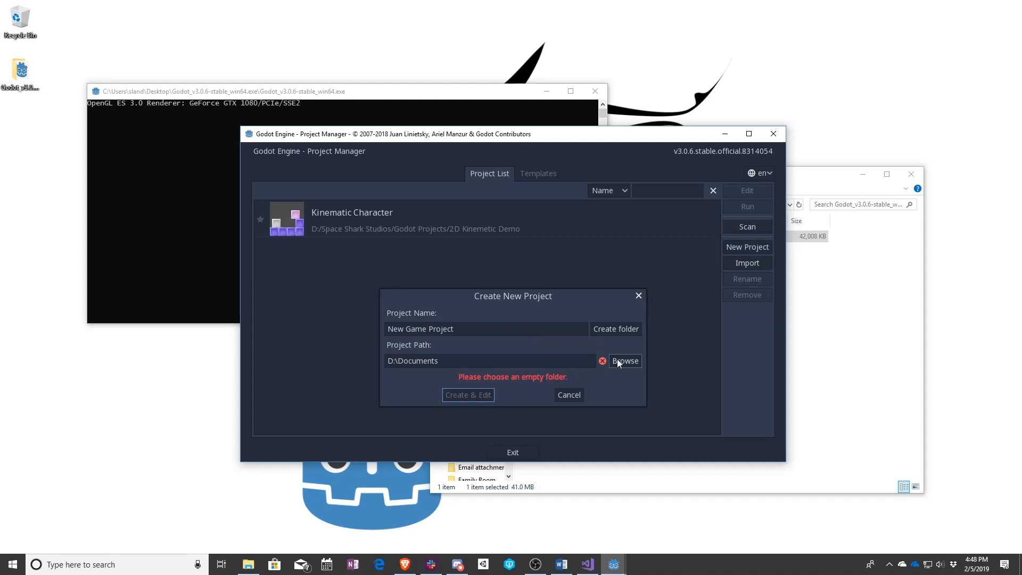
mouse_move(535, 350)
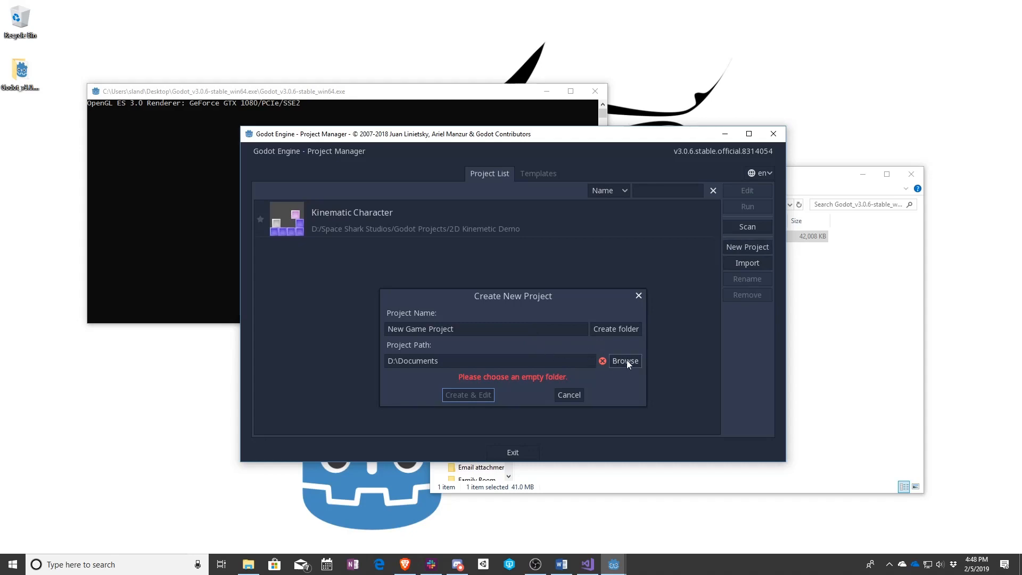
click(623, 361)
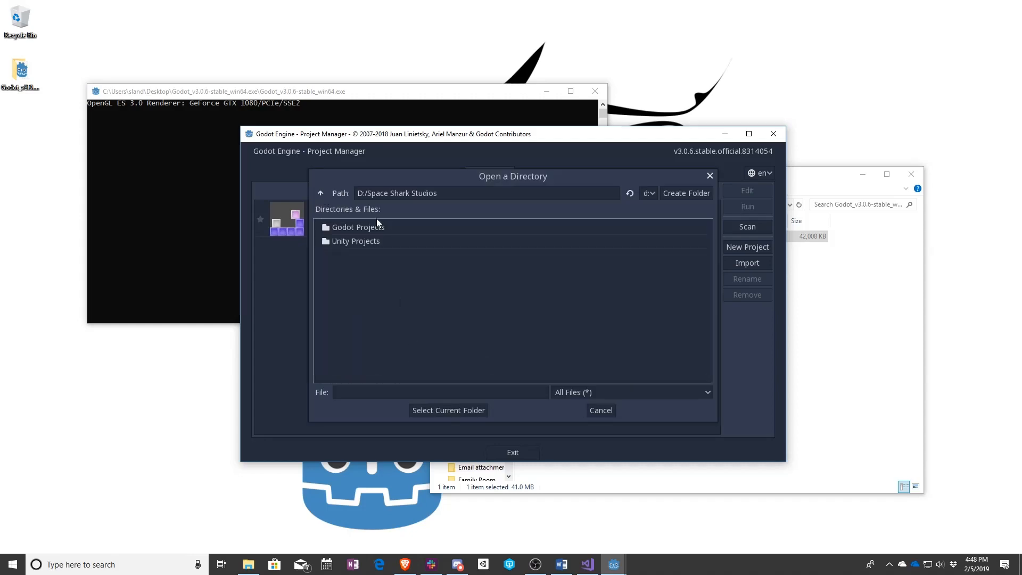
double_click(359, 226)
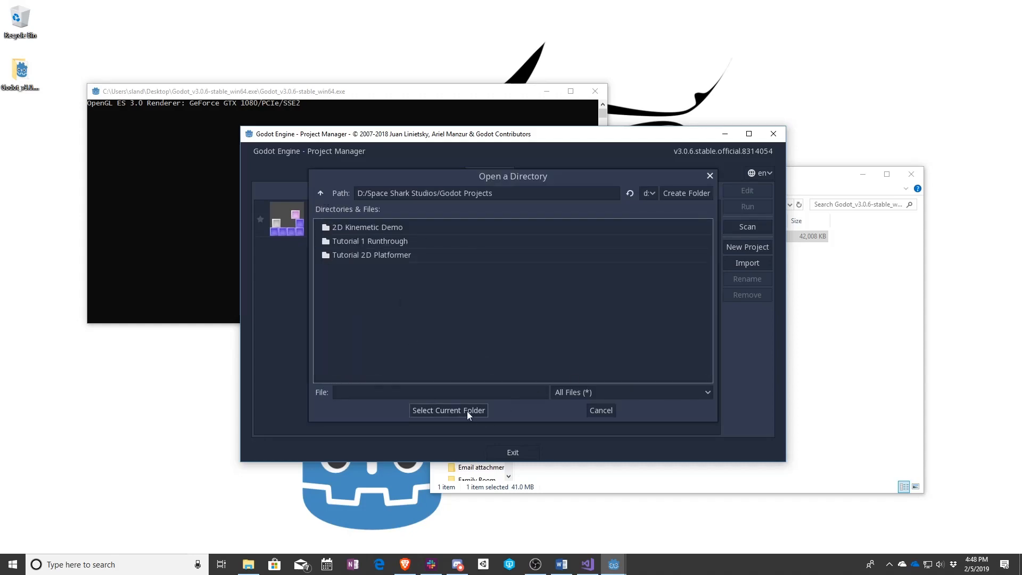
click(448, 410)
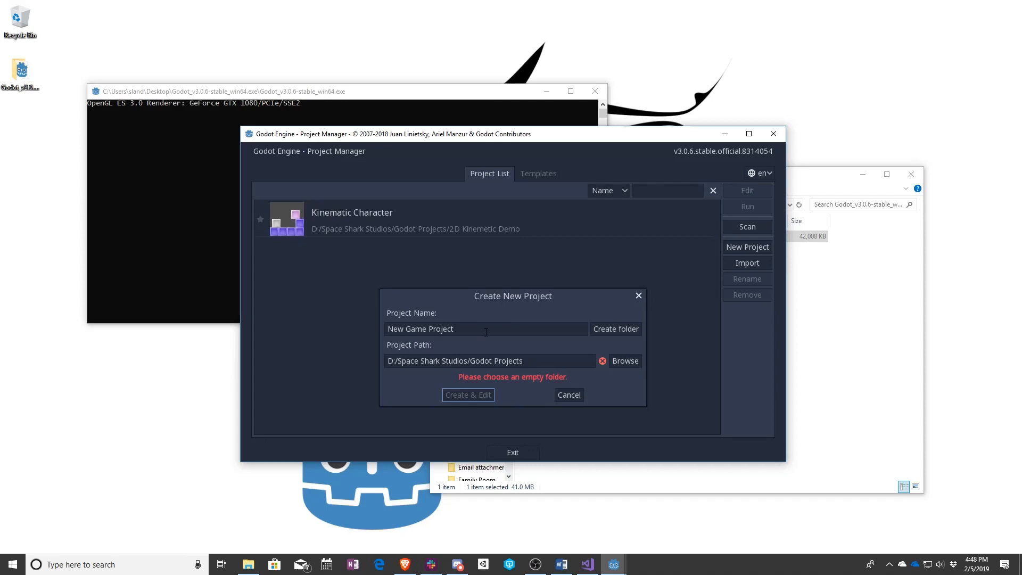
- Name the project 'Making a Project The Game' and create a folder of that name for it
text(M)
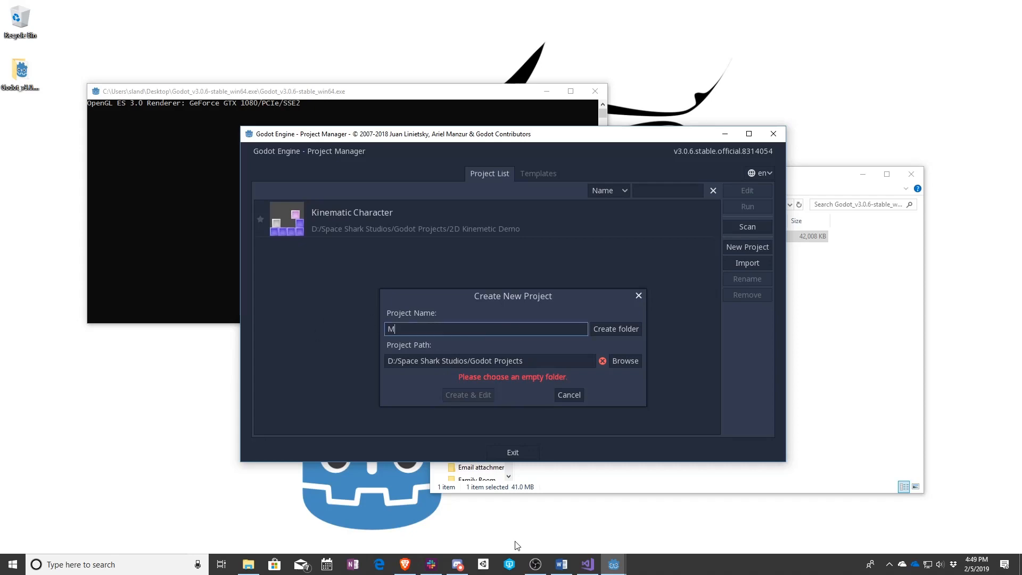
text(aking a Project)
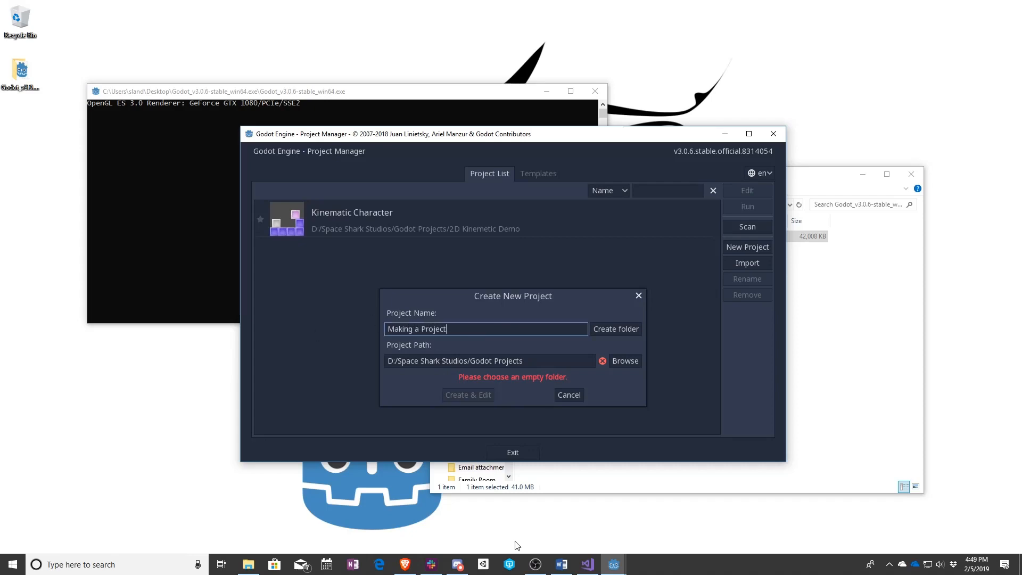
text(The Game)
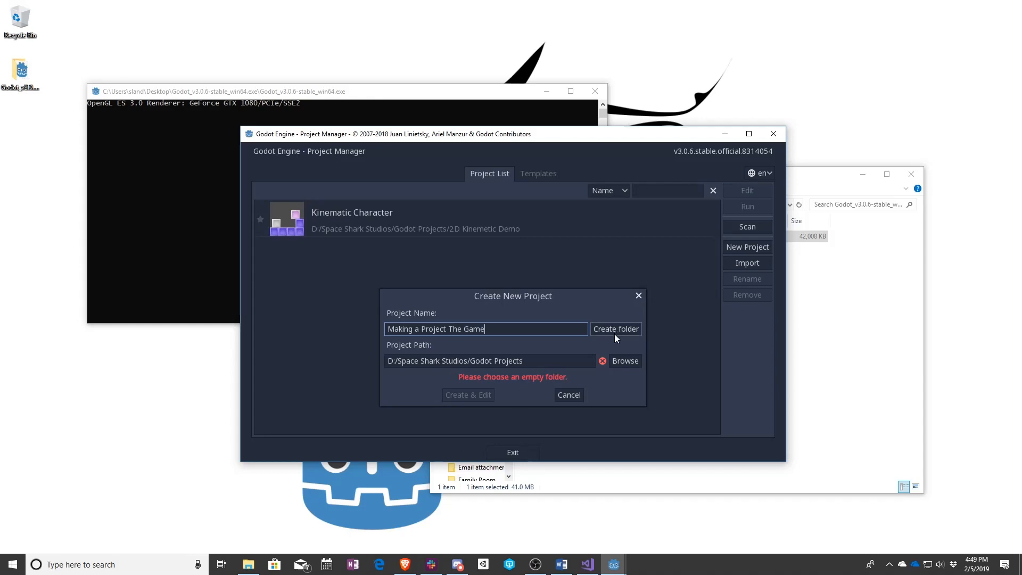
mouse_move(616, 337)
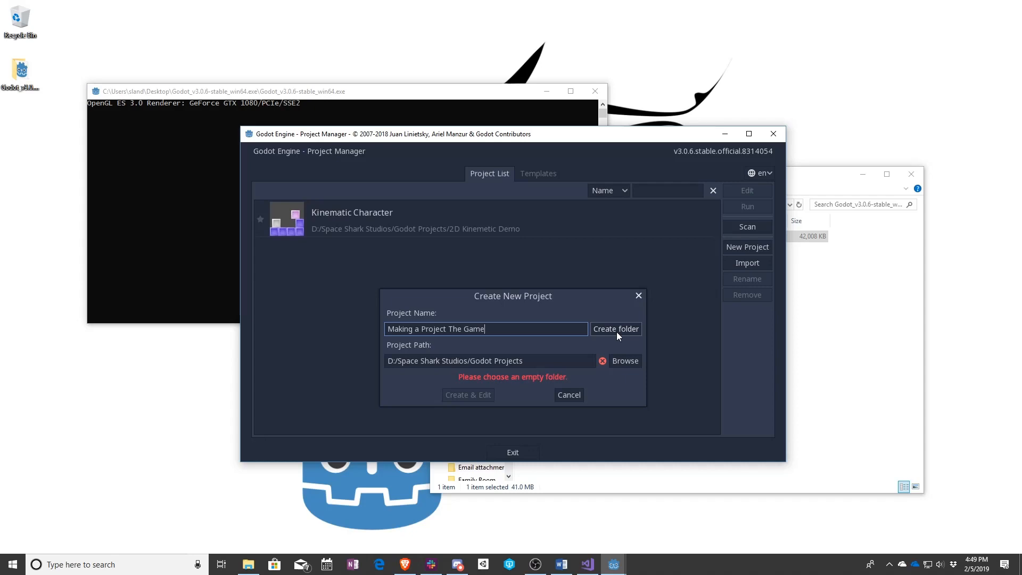
click(614, 329)
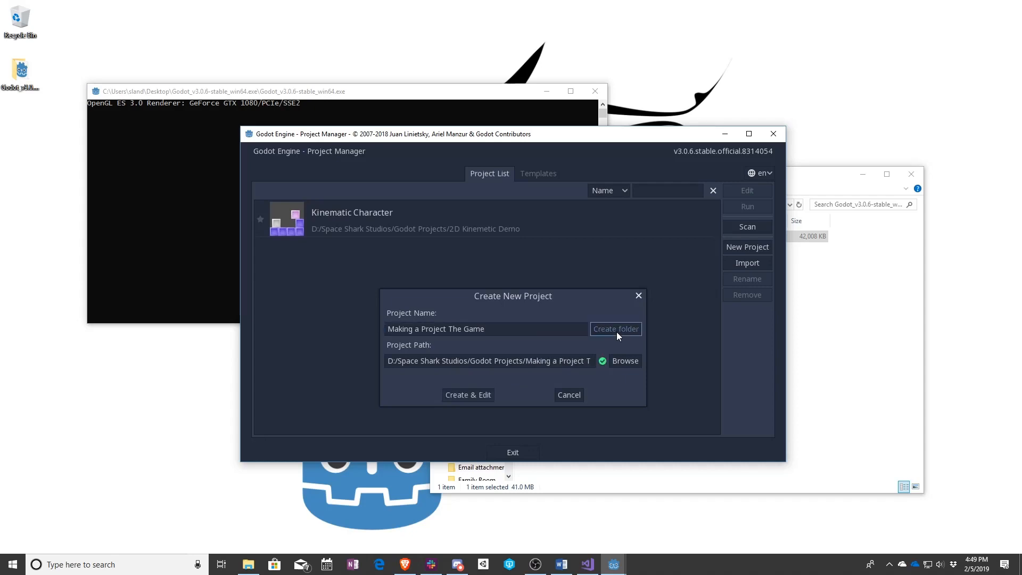
- Browse into Godot Projects to confirm the Making a Project The Game folder and accept the valid path
click(614, 328)
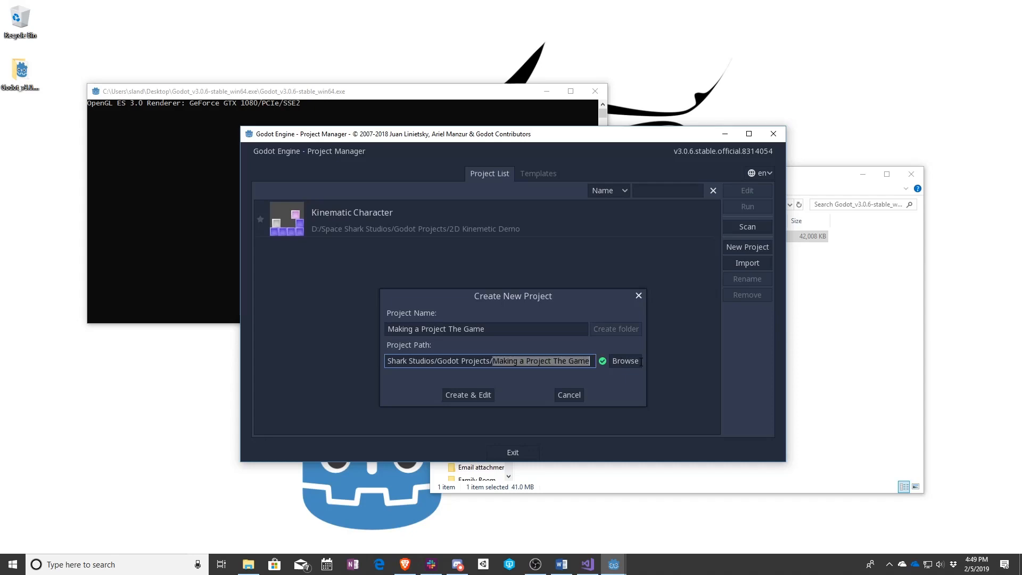
click(624, 361)
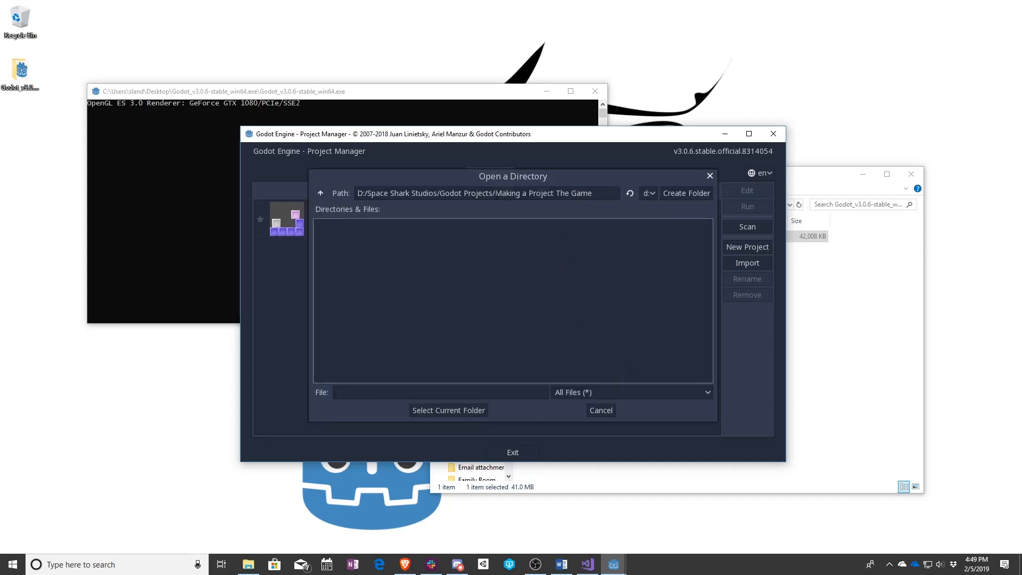
click(321, 193)
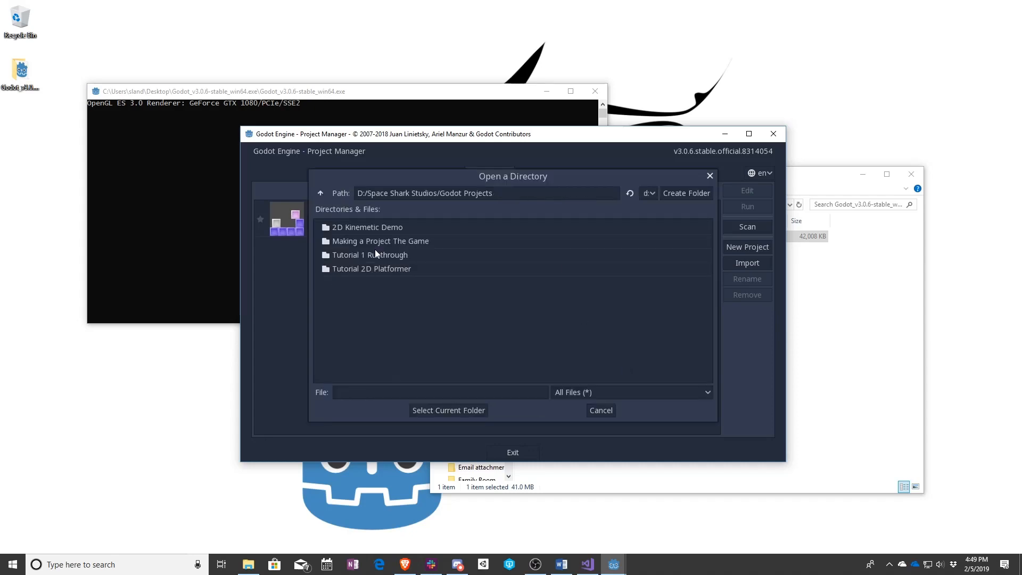
double_click(380, 241)
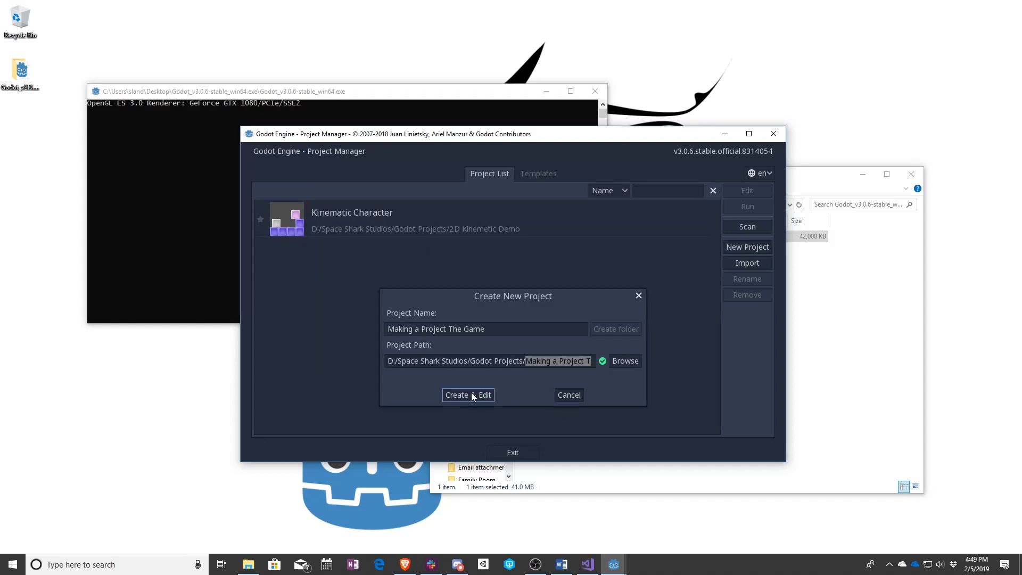
- Create the 'Making a Project The Game' project and open it in the editor
click(457, 395)
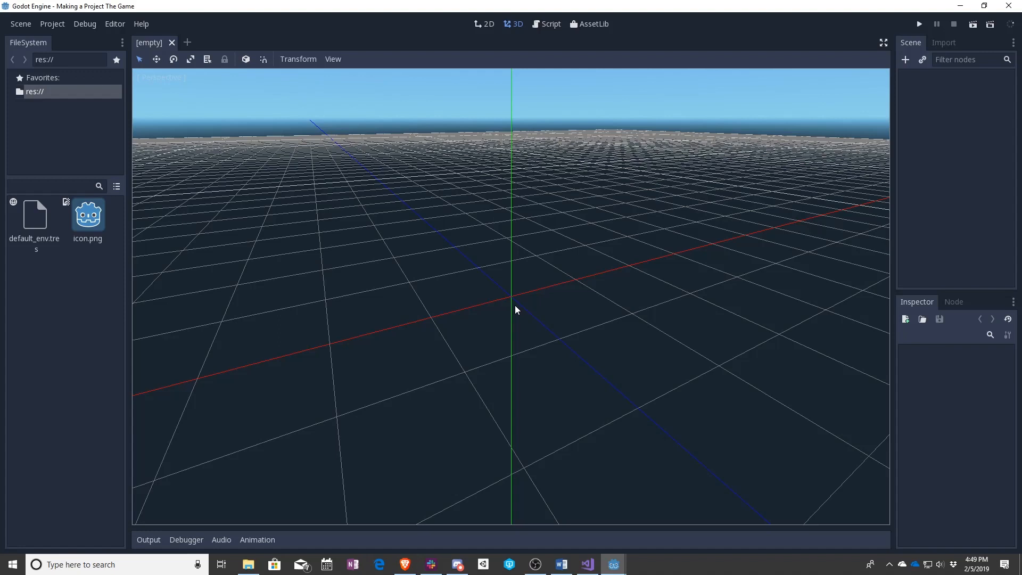
mouse_move(512, 309)
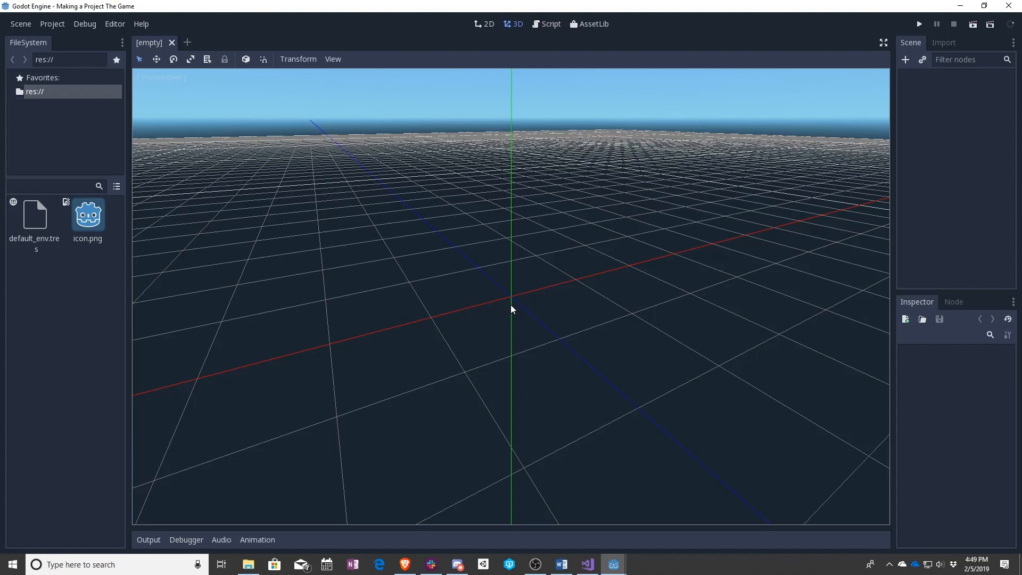